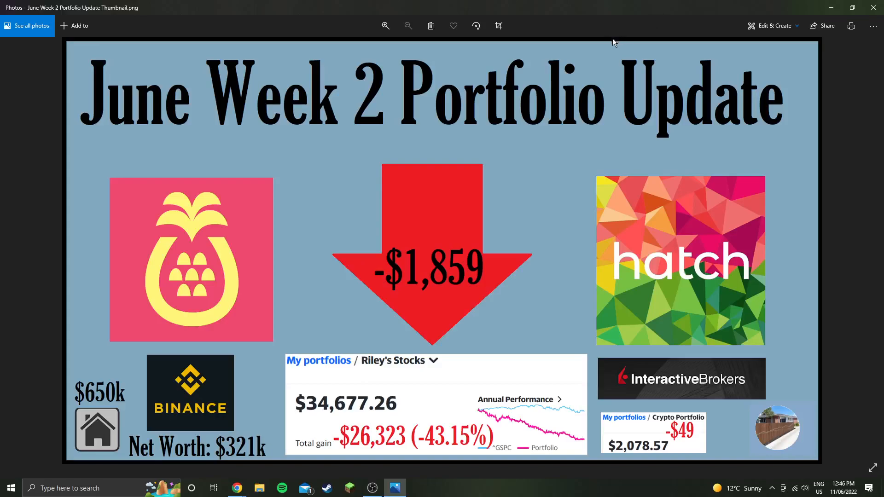
{"action": "mouse_move", "coordinate": [587, 6]}
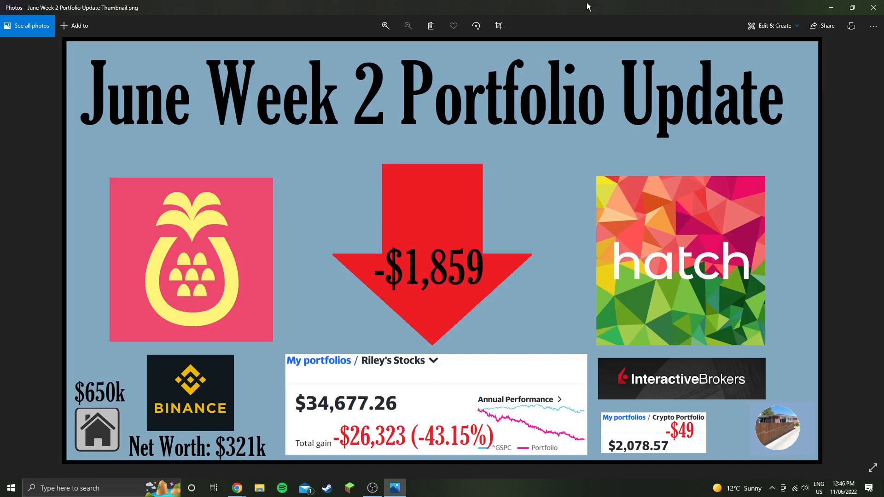
{"action": "mouse_move", "coordinate": [138, 133]}
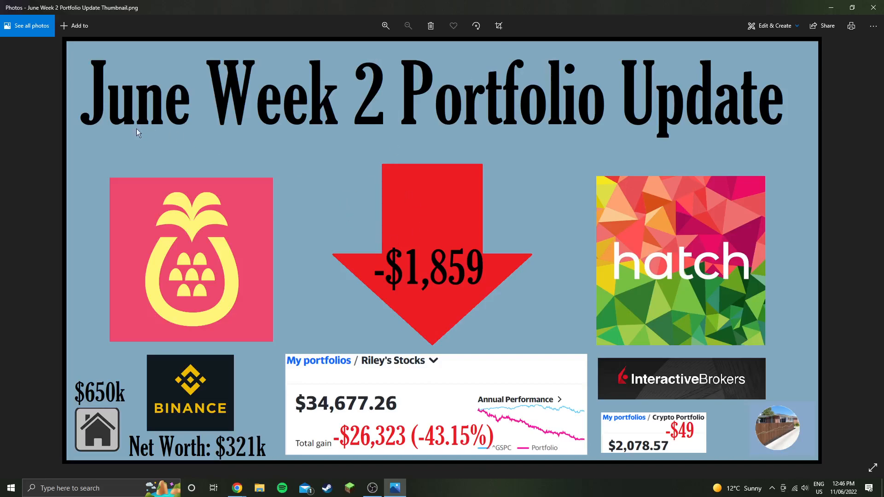
{"action": "mouse_move", "coordinate": [402, 157]}
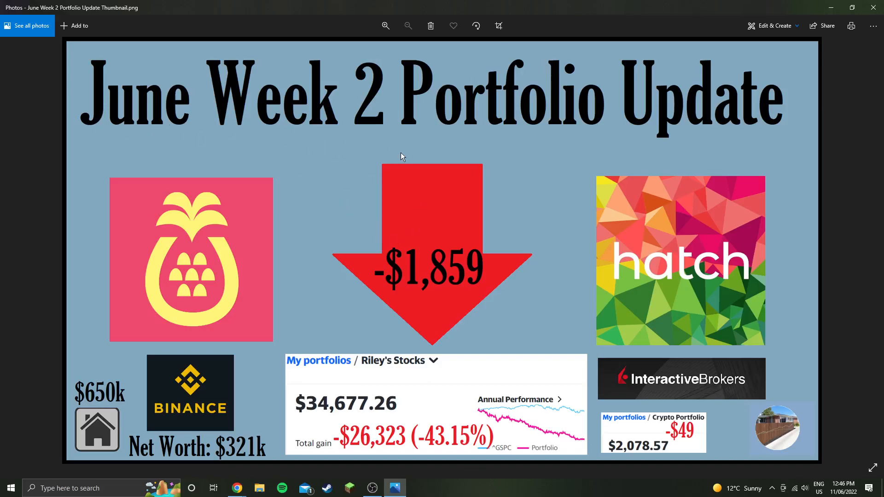
{"action": "mouse_move", "coordinate": [438, 238]}
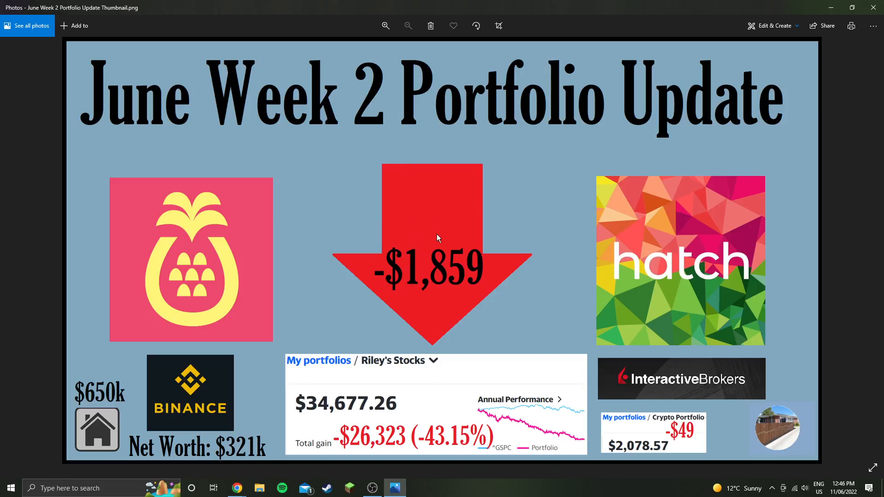
{"action": "mouse_move", "coordinate": [119, 376]}
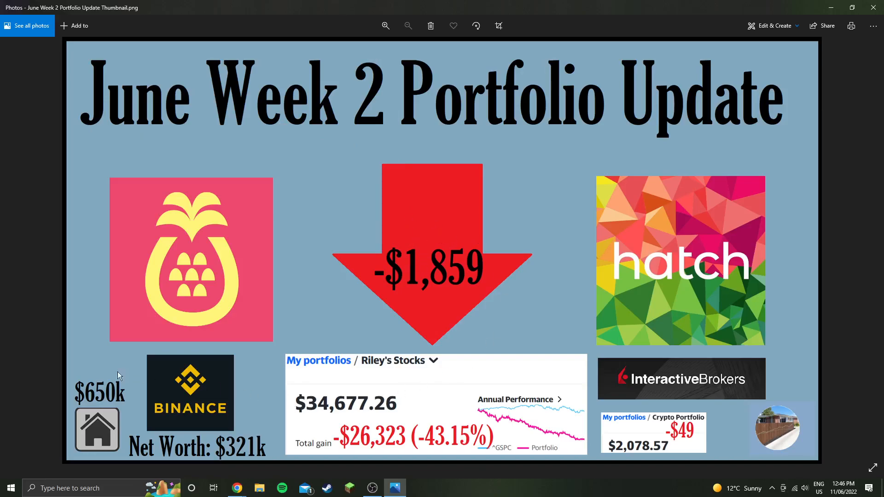
{"action": "mouse_move", "coordinate": [109, 407]}
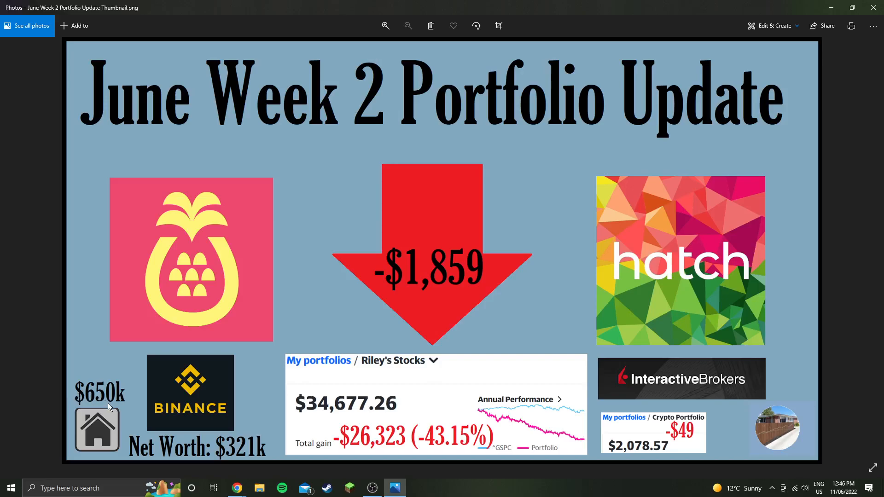
{"action": "mouse_move", "coordinate": [244, 429]}
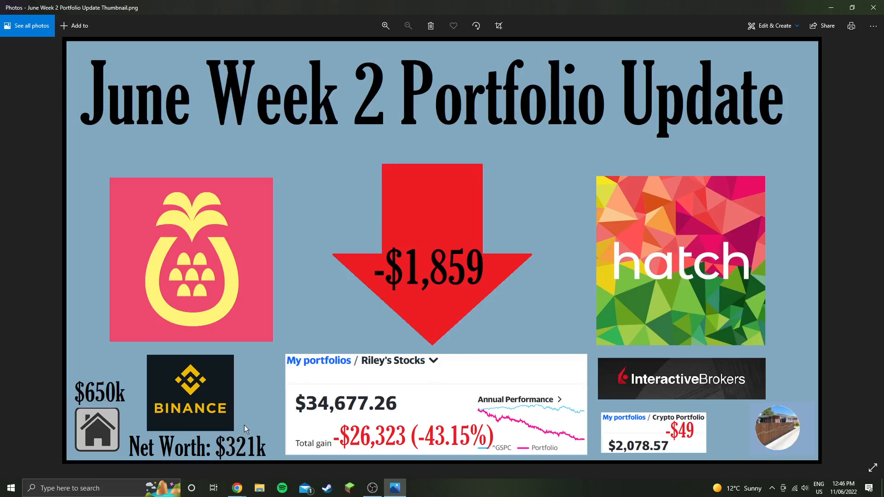
{"action": "mouse_move", "coordinate": [315, 385]}
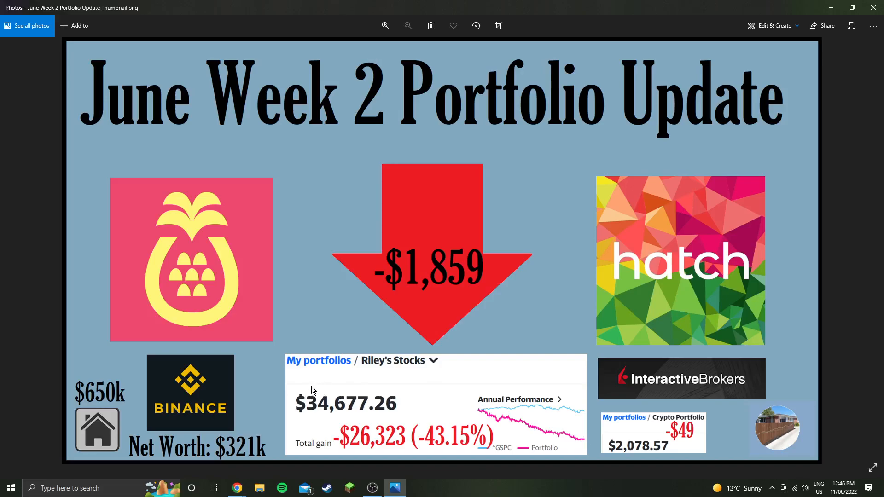
{"action": "mouse_move", "coordinate": [362, 389]}
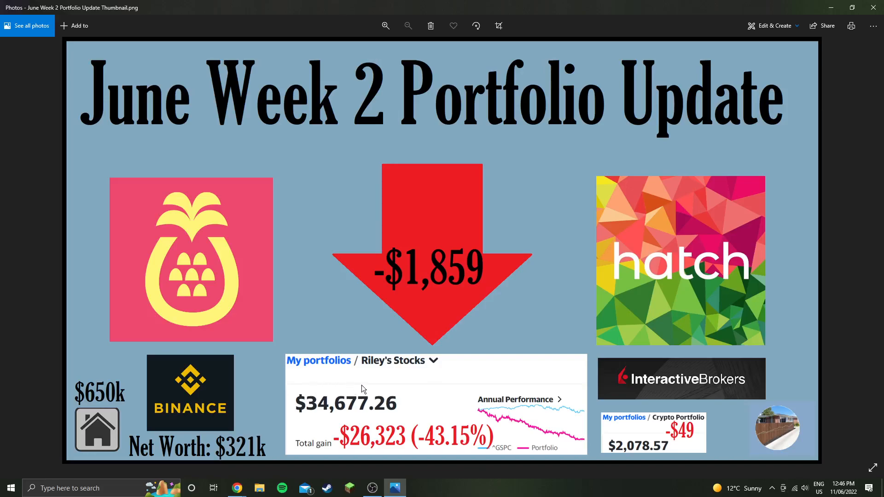
{"action": "mouse_move", "coordinate": [368, 387]}
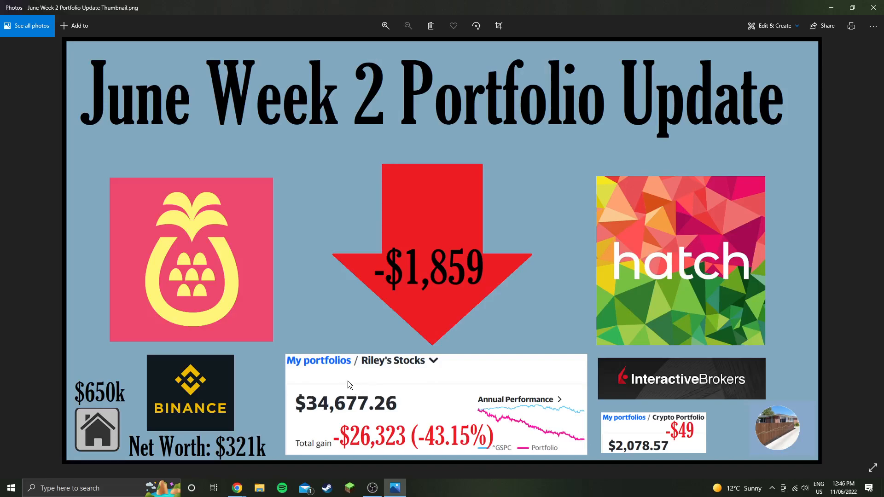
{"action": "mouse_move", "coordinate": [344, 420]}
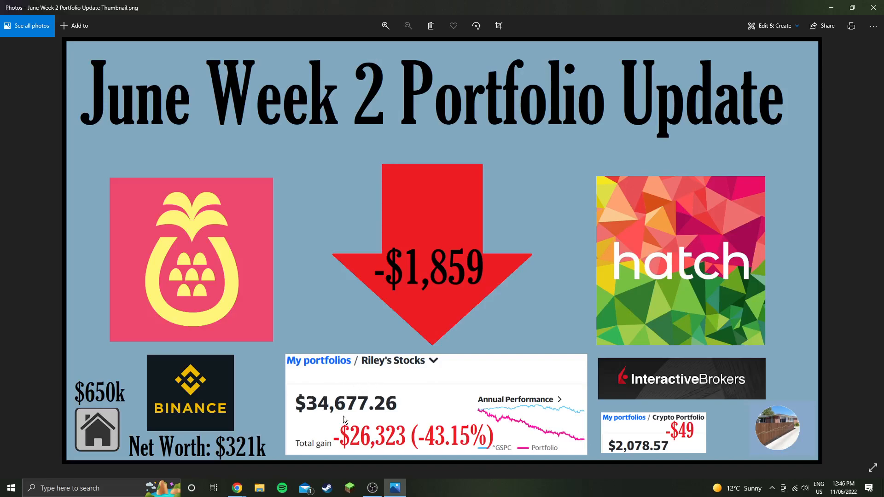
{"action": "mouse_move", "coordinate": [383, 418]}
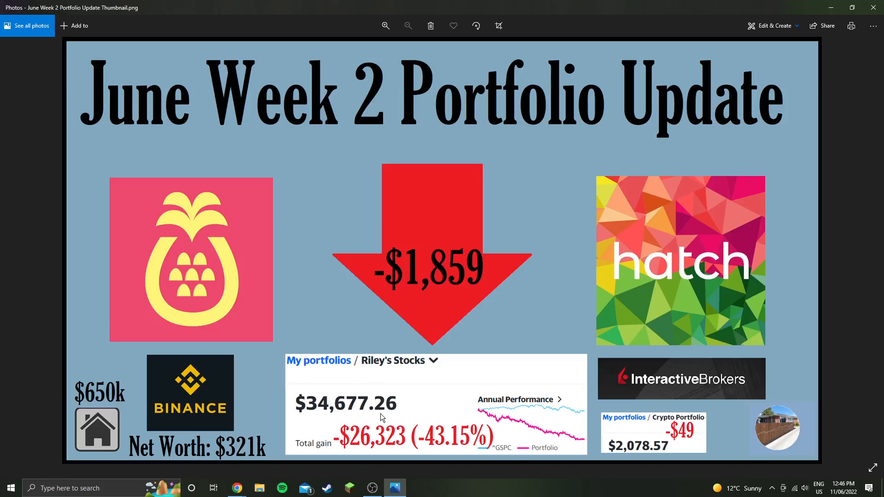
{"action": "mouse_move", "coordinate": [432, 413]}
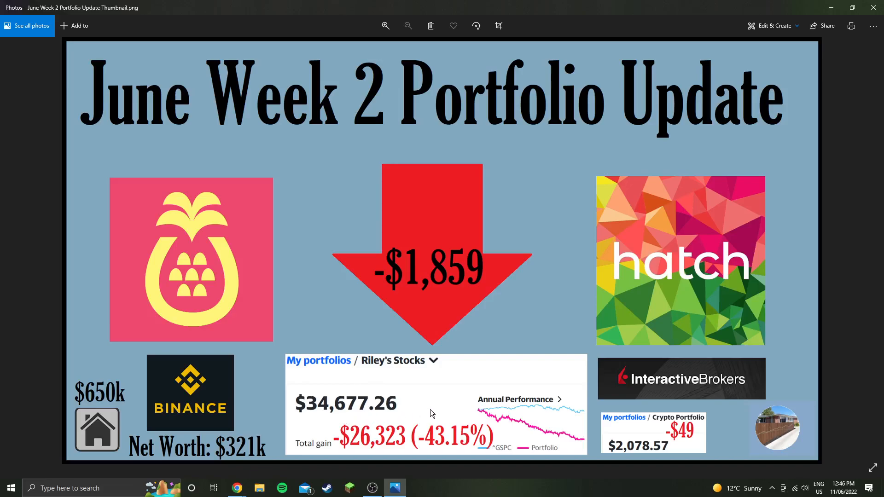
{"action": "mouse_move", "coordinate": [613, 390]}
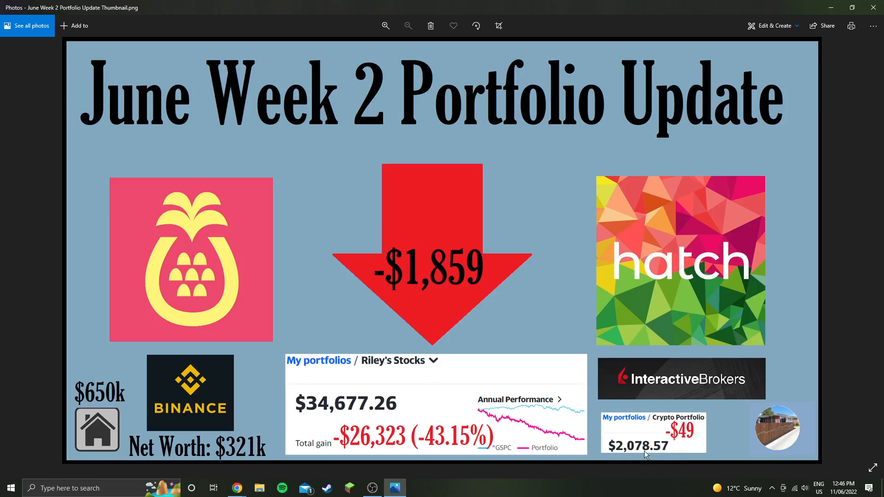
{"action": "mouse_move", "coordinate": [803, 39]}
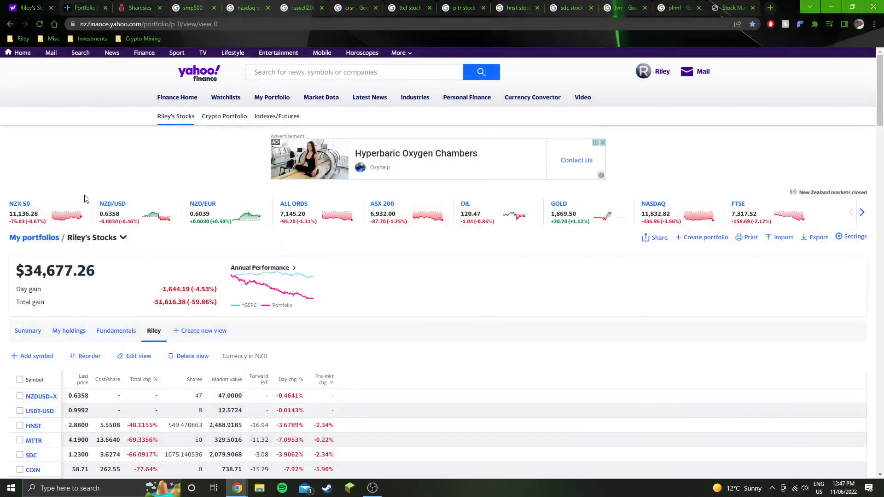
Sort the Yahoo Finance holdings by total change percentage, then by market value, largest first.
{"action": "scroll", "scroll_direction": "down", "scroll_amount": 3}
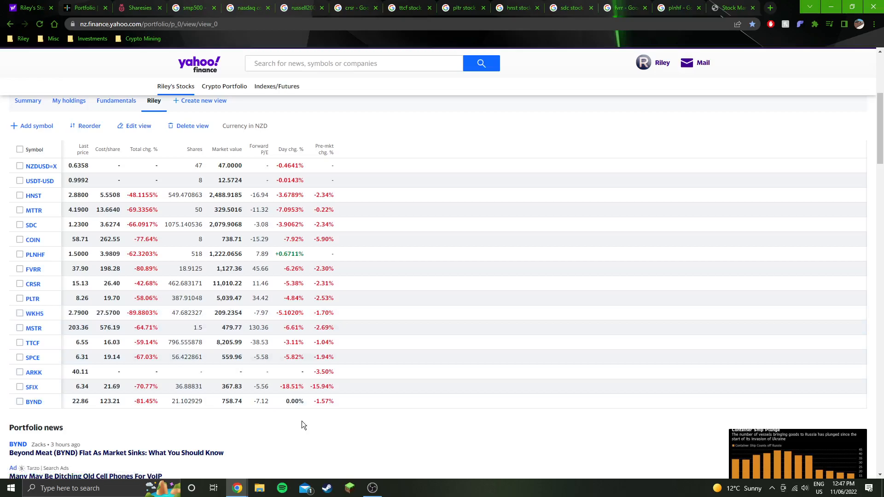
{"action": "left_click", "coordinate": [143, 148]}
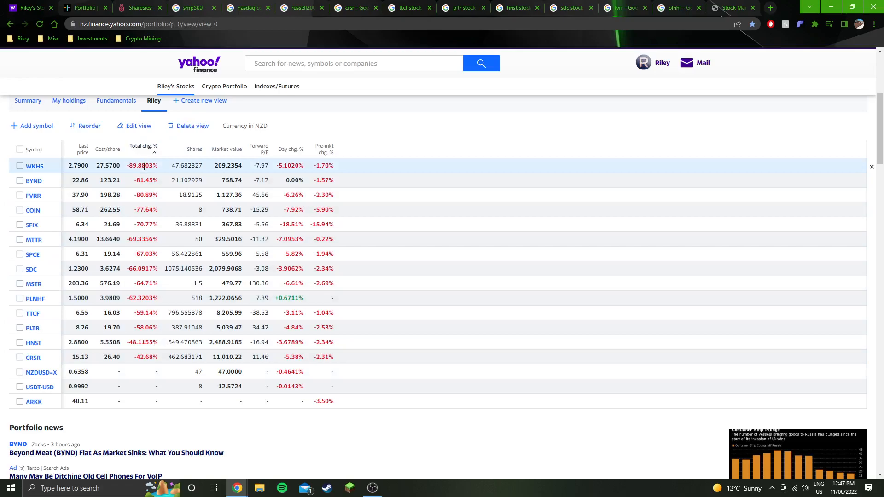
{"action": "left_click", "coordinate": [226, 149]}
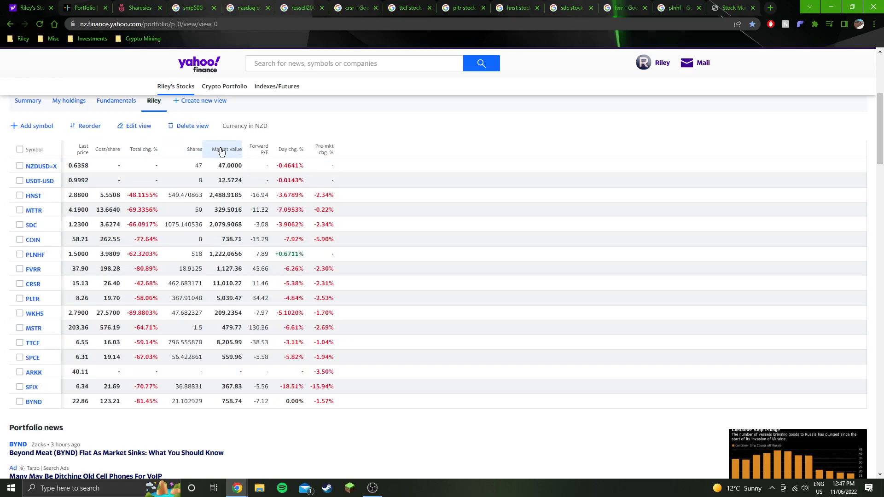
{"action": "left_click", "coordinate": [226, 149]}
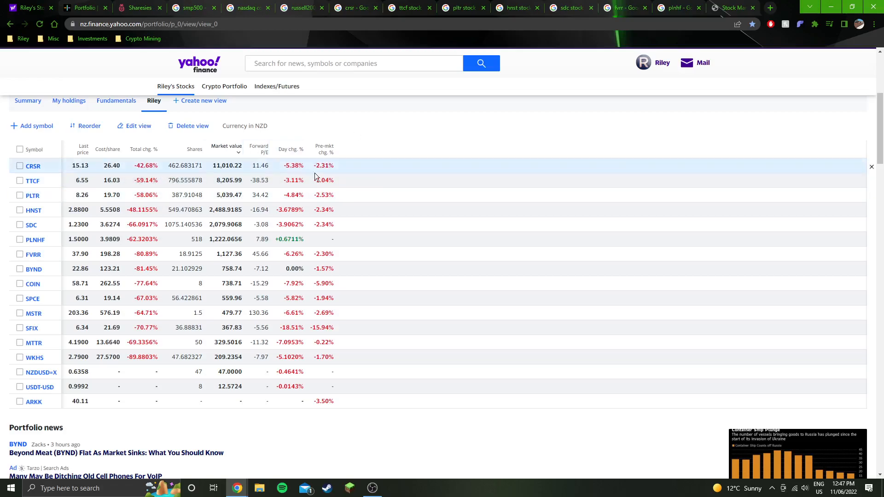
{"action": "mouse_move", "coordinate": [236, 195]}
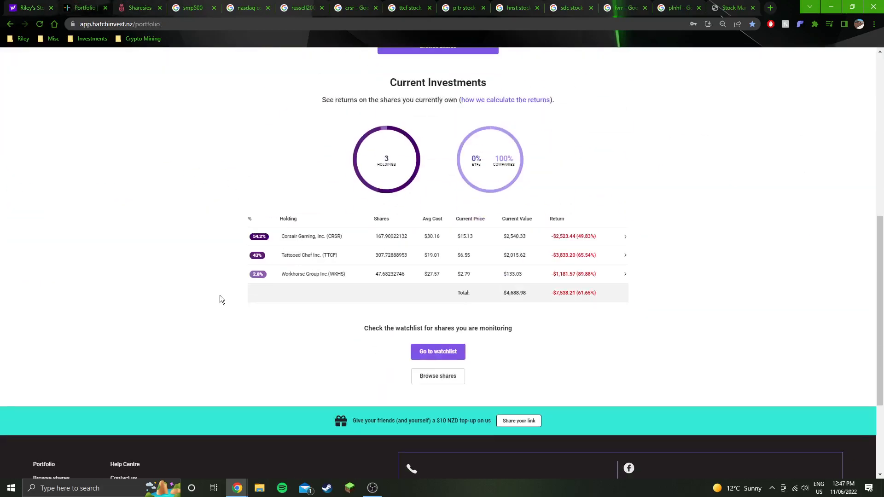
{"action": "scroll", "scroll_direction": "up", "scroll_amount": 3}
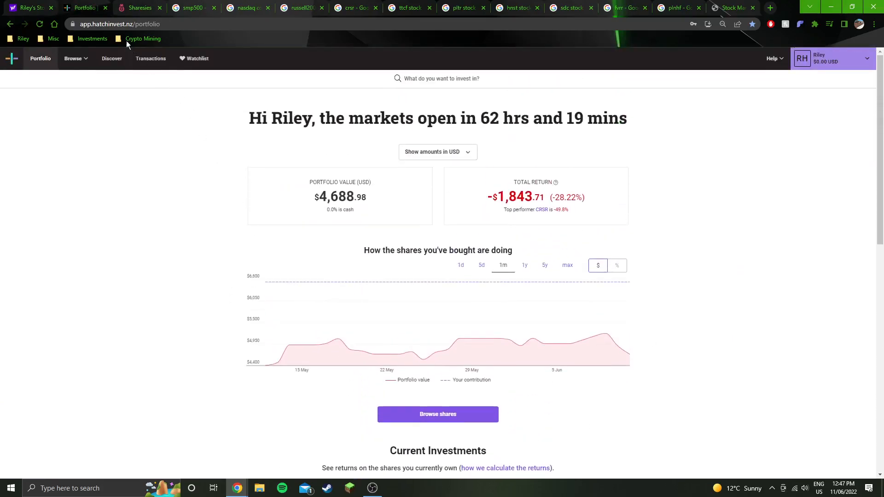
Look over the Sharesies Investments grid holdings and bring up the S&P 500 Google results.
{"action": "left_click", "coordinate": [140, 8]}
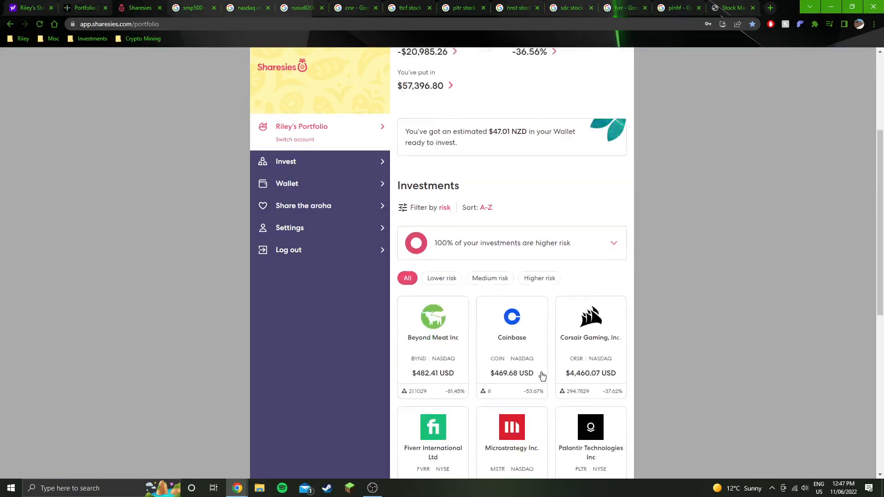
{"action": "scroll", "scroll_direction": "down", "scroll_amount": 3}
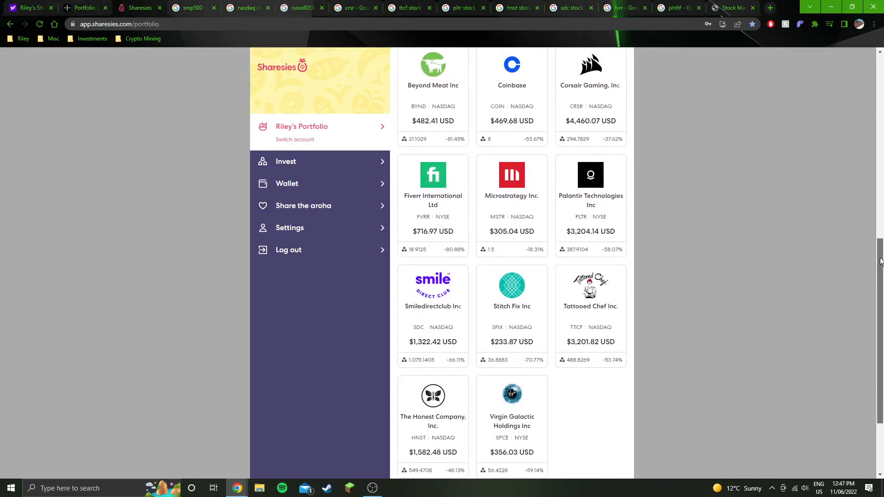
{"action": "left_click", "coordinate": [193, 7]}
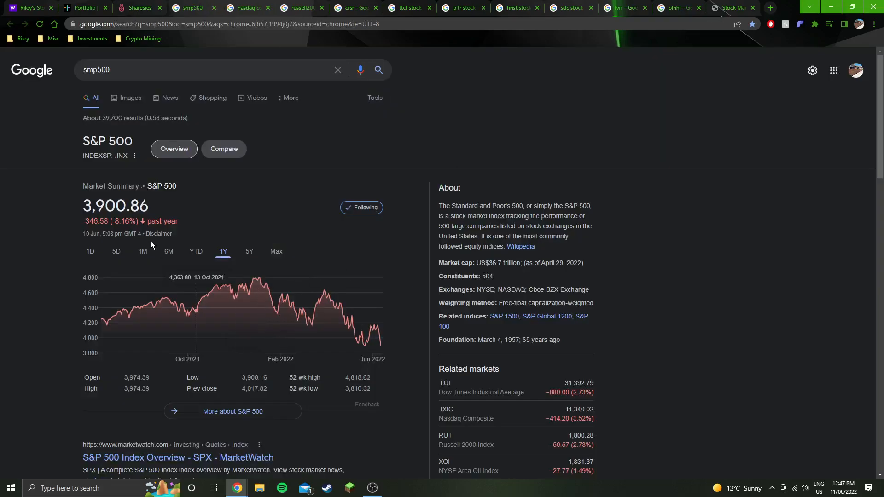
Check the S&P 500 five-day chart and the Russell 2000 six-month chart.
{"action": "left_click", "coordinate": [116, 252]}
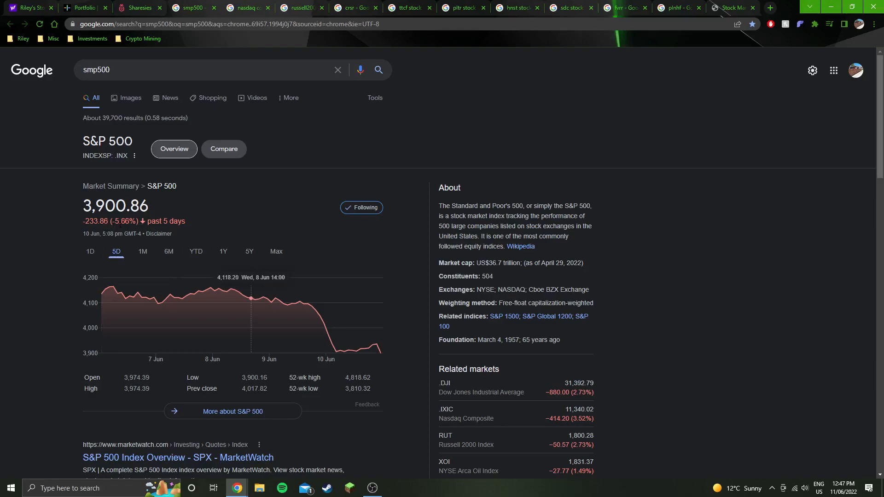
{"action": "mouse_move", "coordinate": [121, 291]}
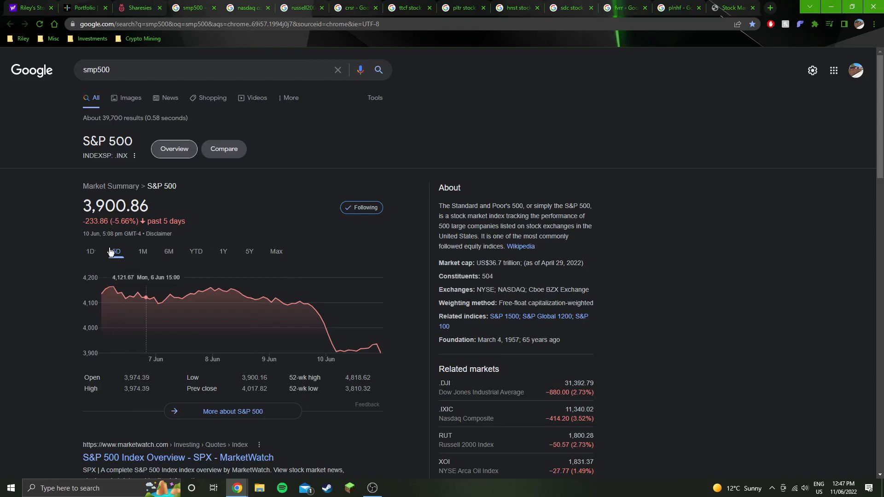
{"action": "left_click", "coordinate": [116, 251]}
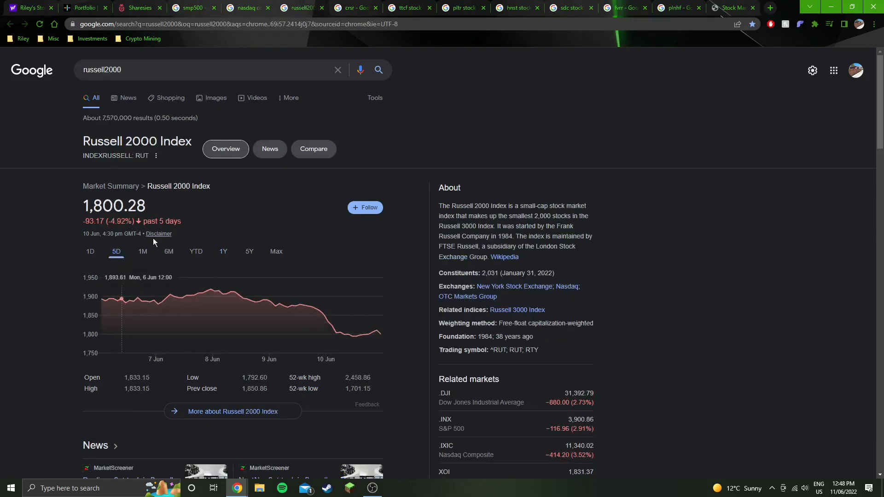
{"action": "left_click", "coordinate": [168, 251]}
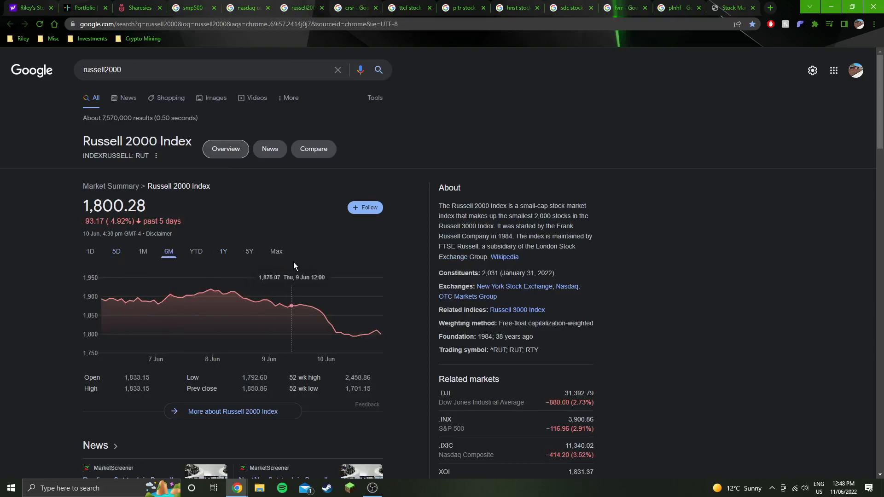
Check the S&P 500 six-month chart and move on to the next index results.
{"action": "left_click", "coordinate": [192, 8]}
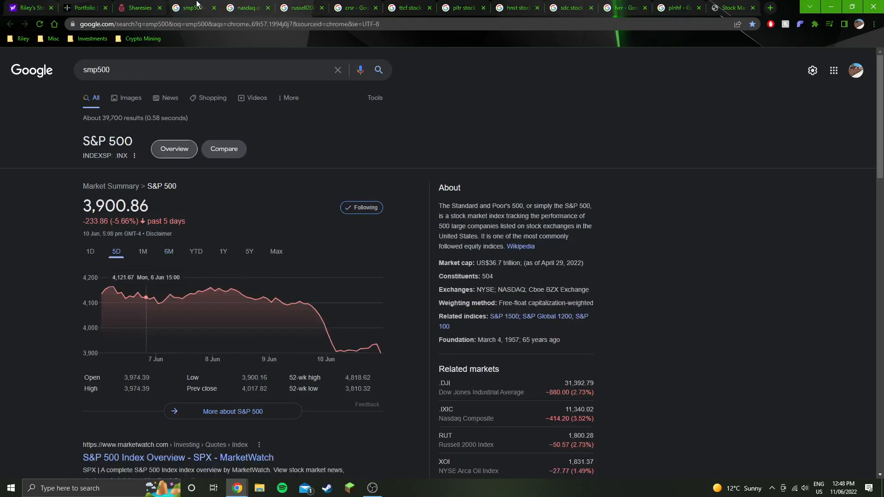
{"action": "left_click", "coordinate": [168, 252]}
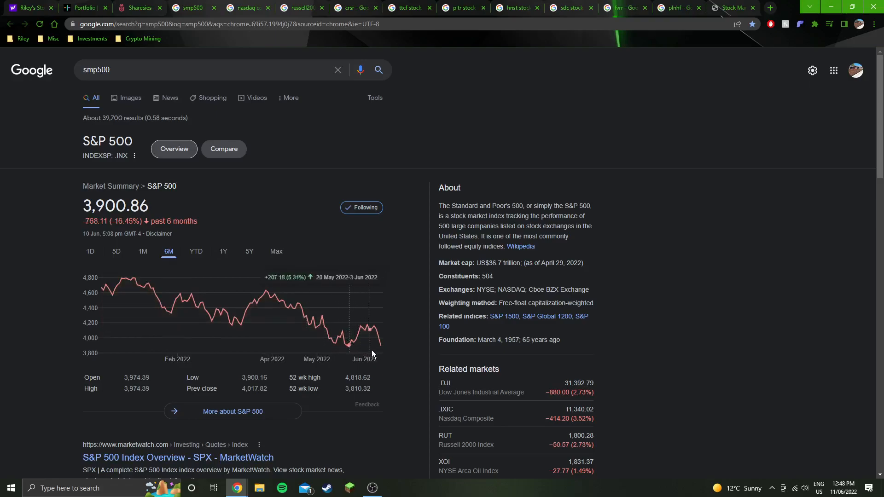
{"action": "mouse_move", "coordinate": [382, 357]}
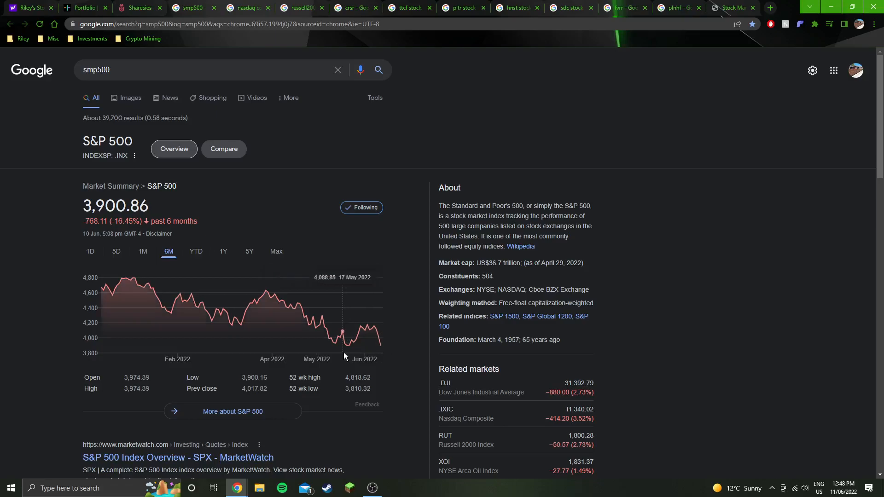
{"action": "mouse_move", "coordinate": [346, 345]}
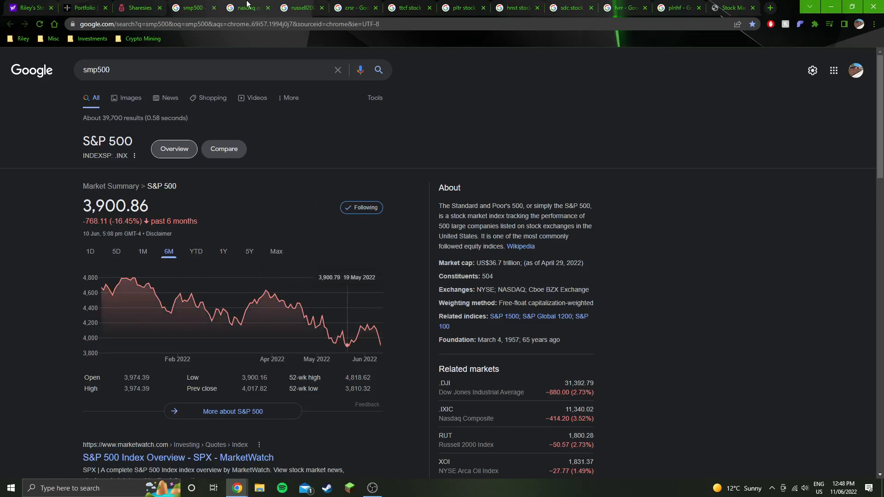
{"action": "left_click", "coordinate": [246, 8]}
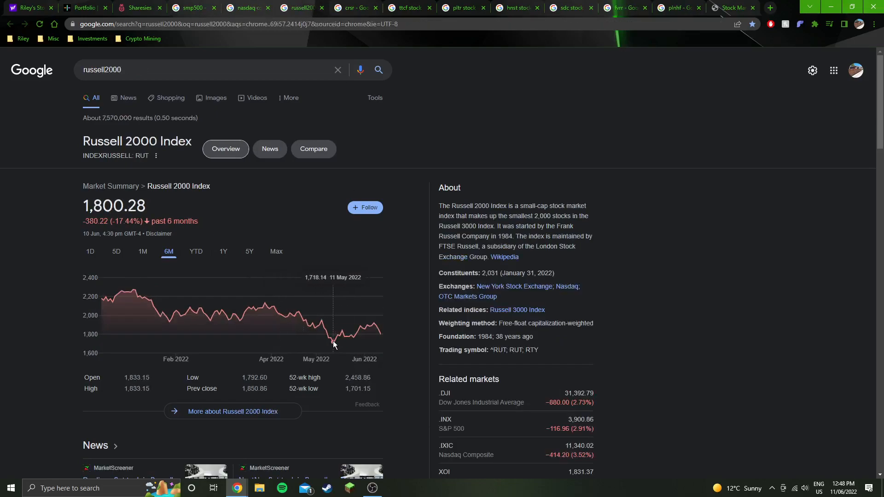
{"action": "mouse_move", "coordinate": [397, 273]}
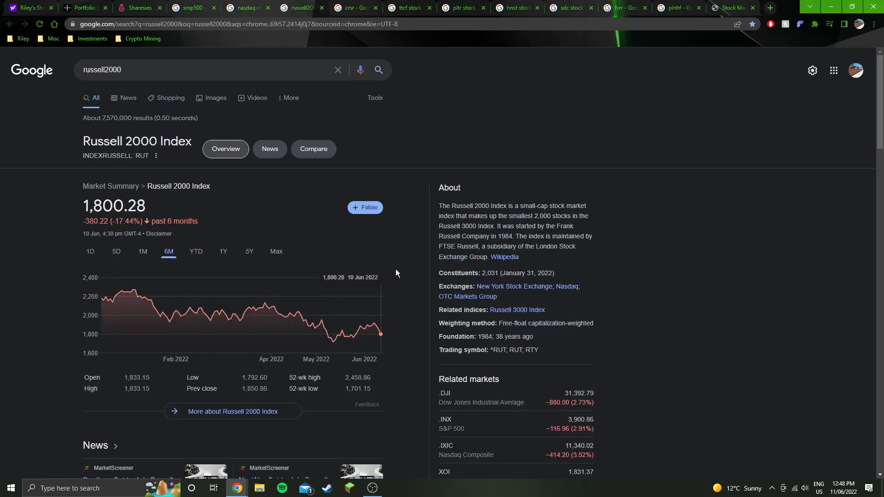
{"action": "mouse_move", "coordinate": [240, 112]}
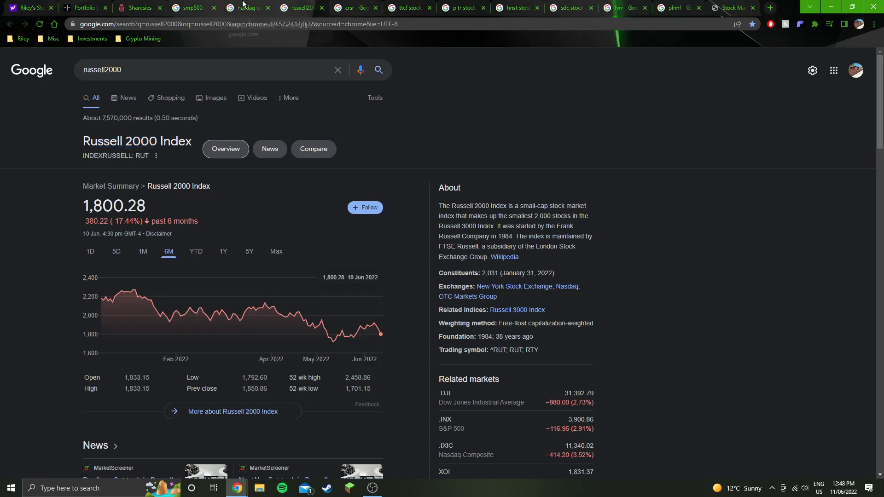
Review the Corsair, Tattooed Chef, Palantir and Fiverr summaries, then bring up the Yardeni forward P/E document.
{"action": "left_click", "coordinate": [355, 7]}
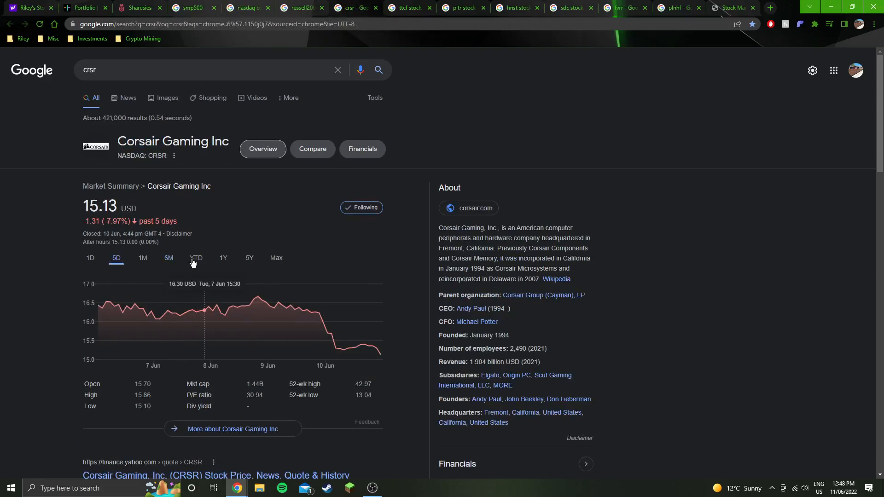
{"action": "mouse_move", "coordinate": [402, 138]}
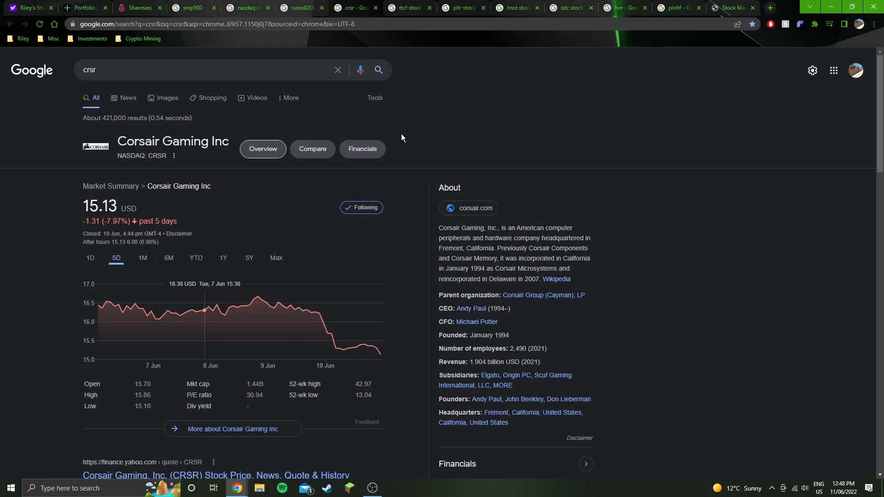
{"action": "left_click", "coordinate": [409, 7]}
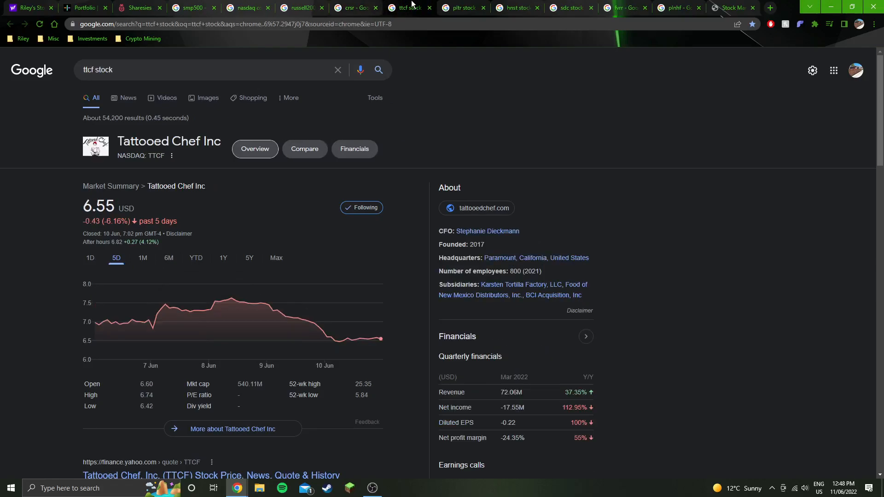
{"action": "mouse_move", "coordinate": [466, 7]}
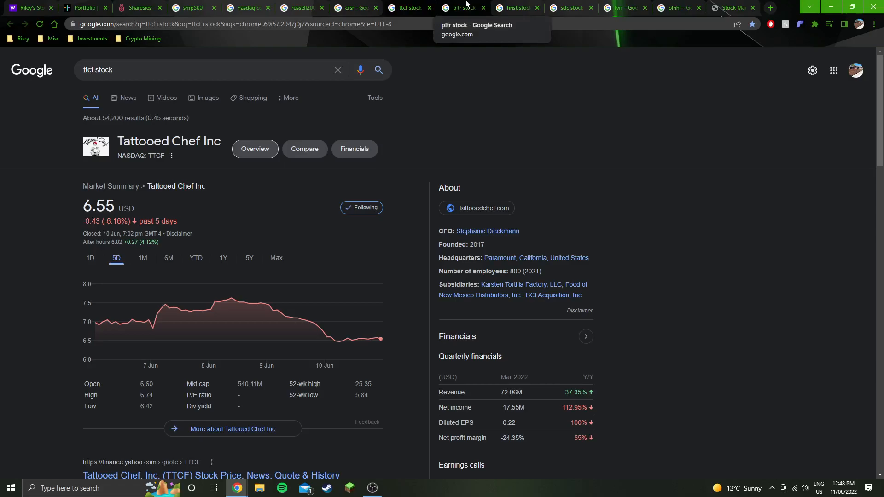
{"action": "left_click", "coordinate": [463, 7]}
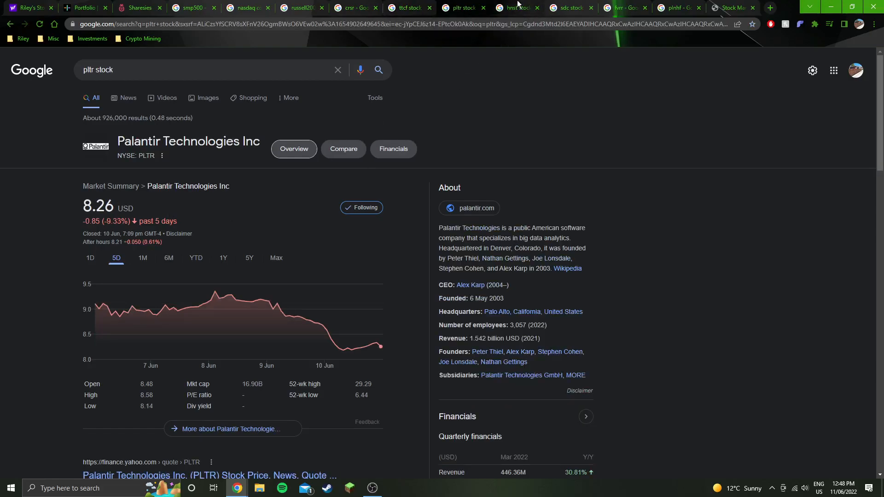
{"action": "left_click", "coordinate": [519, 7]}
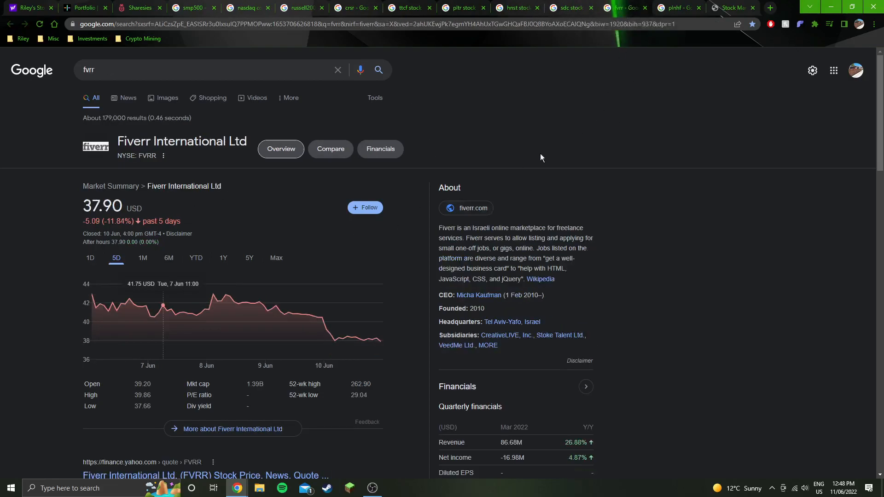
{"action": "left_click", "coordinate": [676, 8]}
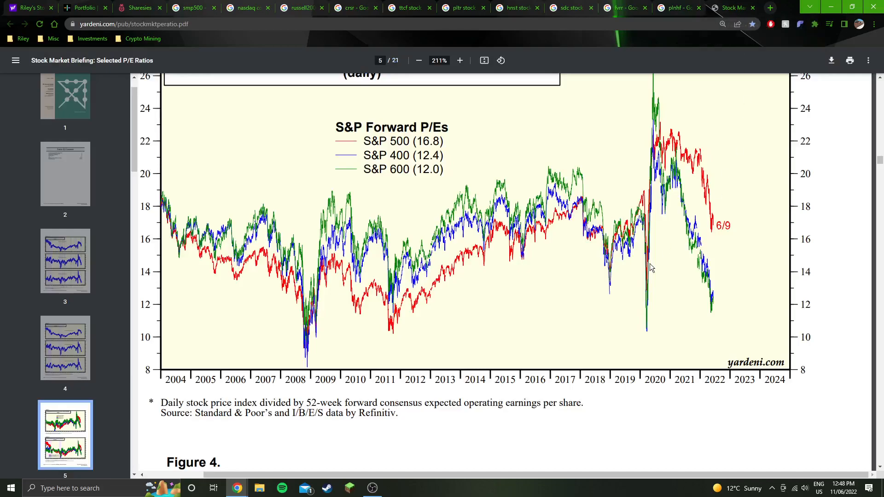
{"action": "mouse_move", "coordinate": [670, 265]}
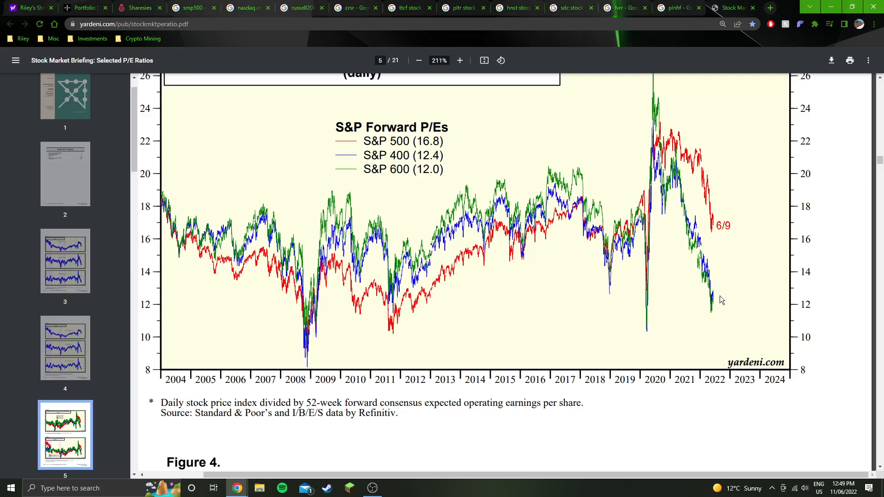
{"action": "mouse_move", "coordinate": [707, 307]}
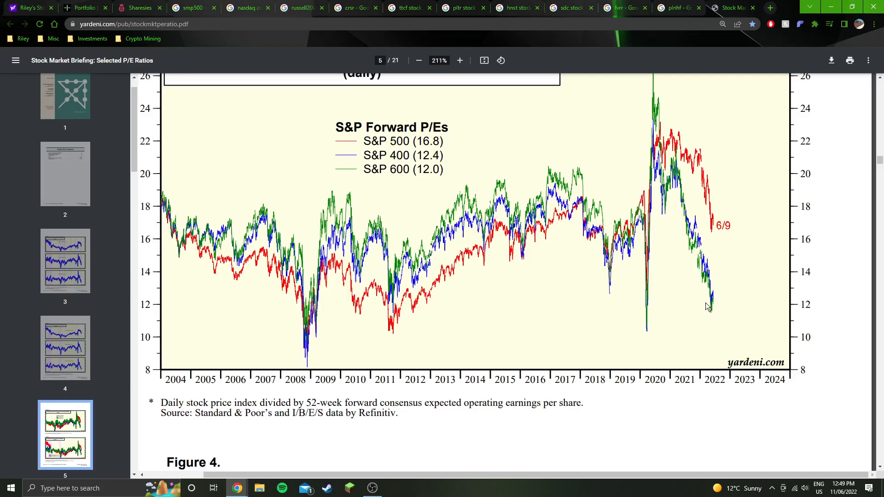
{"action": "mouse_move", "coordinate": [719, 307]}
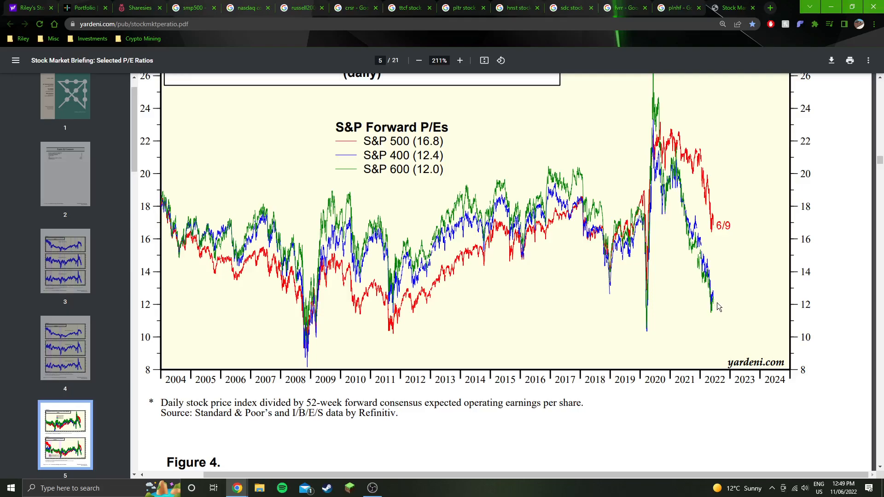
{"action": "mouse_move", "coordinate": [711, 307]}
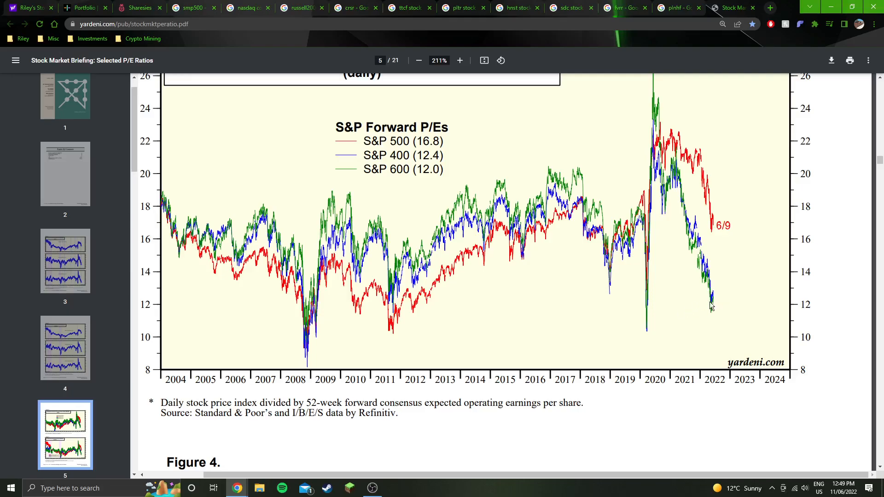
{"action": "mouse_move", "coordinate": [251, 298]}
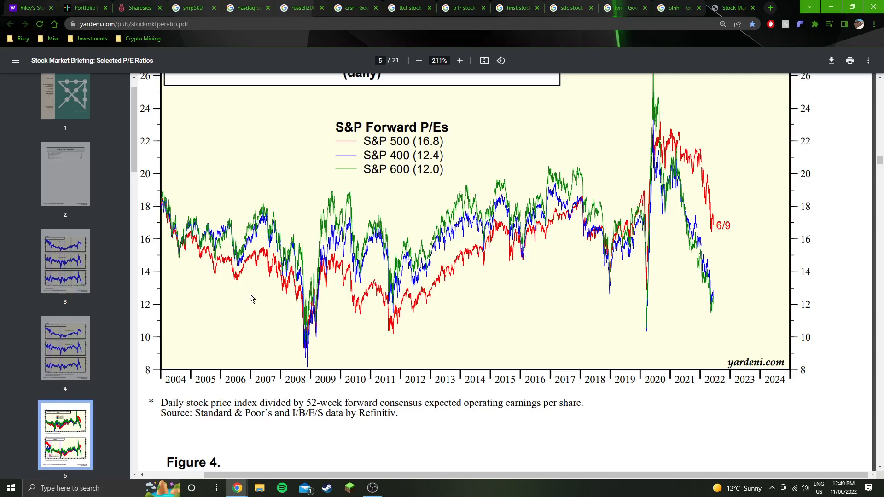
{"action": "mouse_move", "coordinate": [709, 299]}
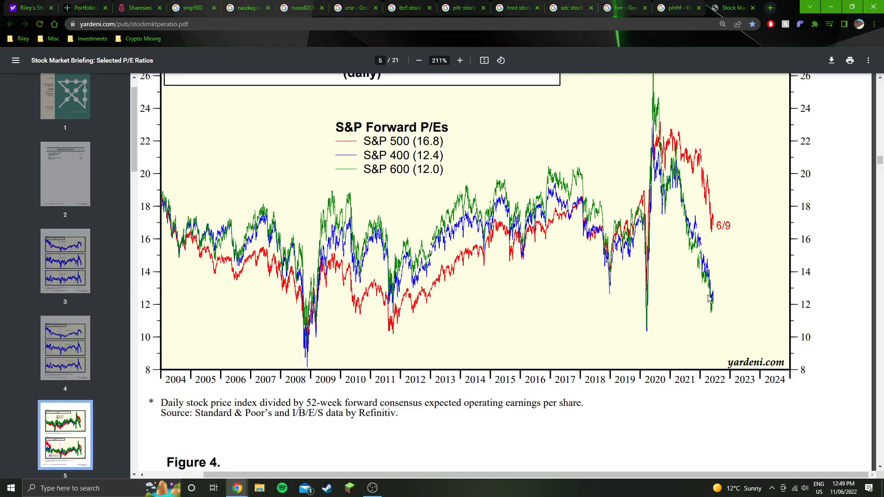
{"action": "mouse_move", "coordinate": [717, 223]}
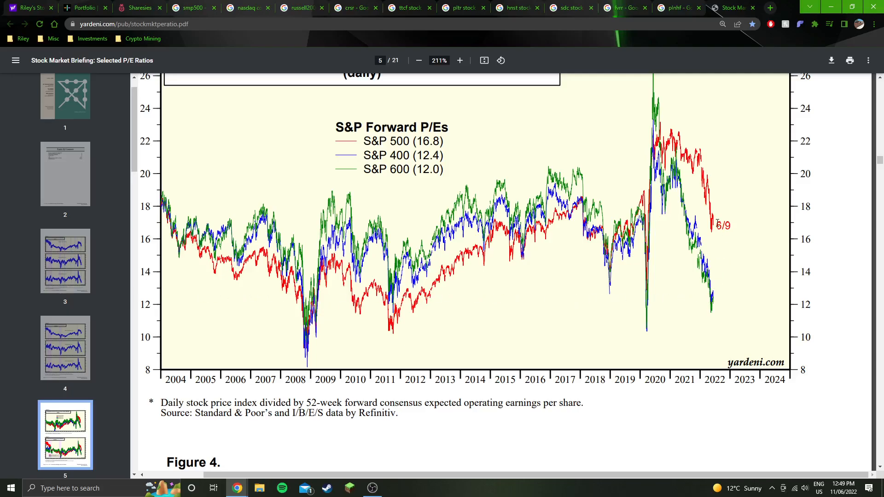
{"action": "mouse_move", "coordinate": [477, 236]}
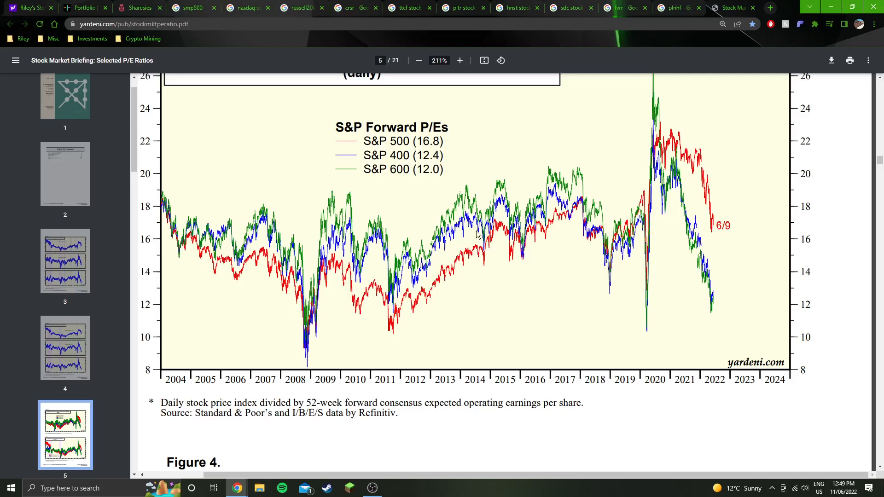
{"action": "mouse_move", "coordinate": [714, 227]}
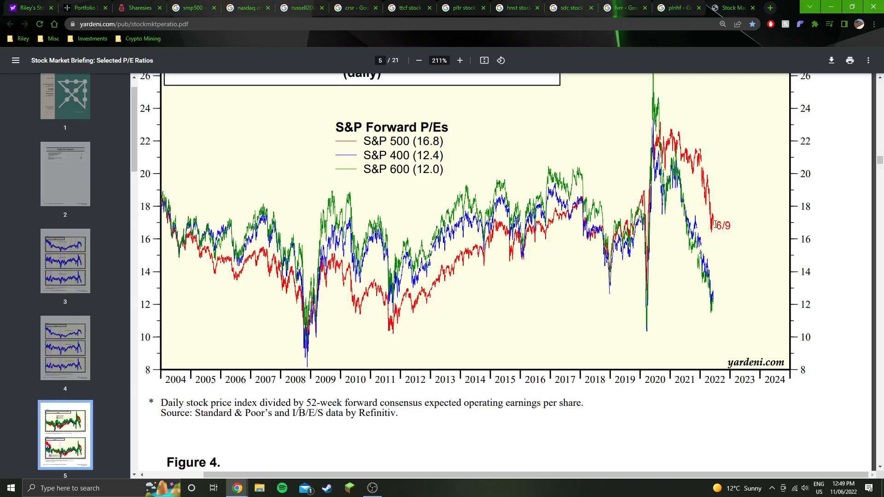
{"action": "mouse_move", "coordinate": [720, 309]}
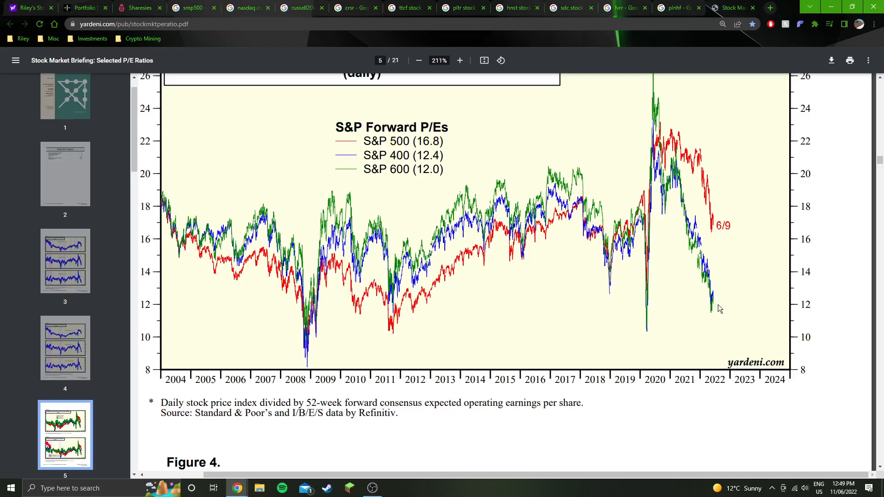
{"action": "mouse_move", "coordinate": [686, 307]}
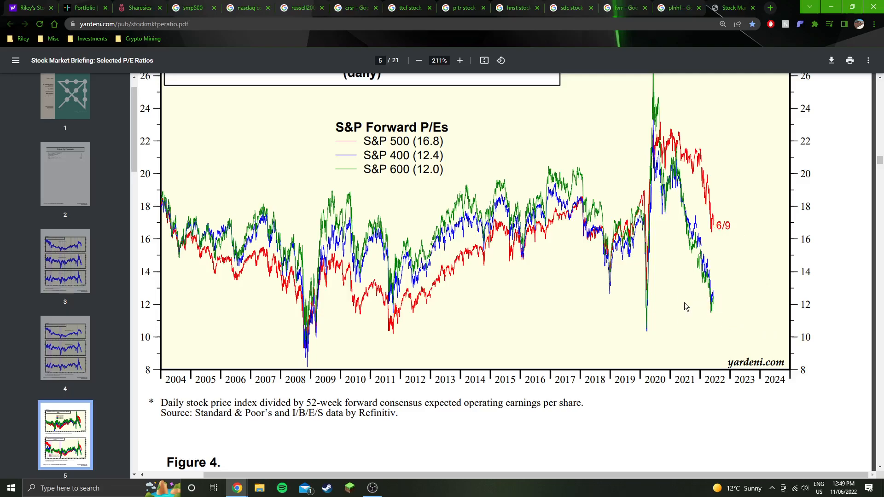
{"action": "mouse_move", "coordinate": [580, 218]}
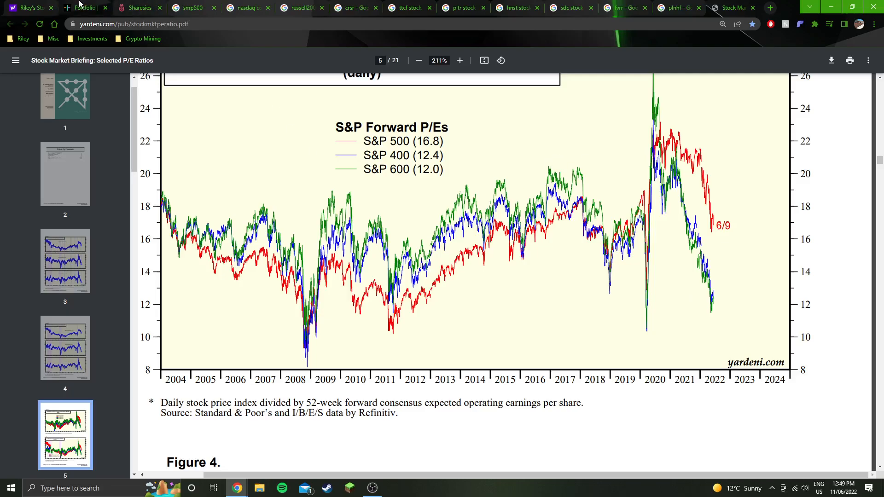
Return to the Yahoo Finance stock portfolio page after examining the forward P/E chart.
{"action": "left_click", "coordinate": [81, 8]}
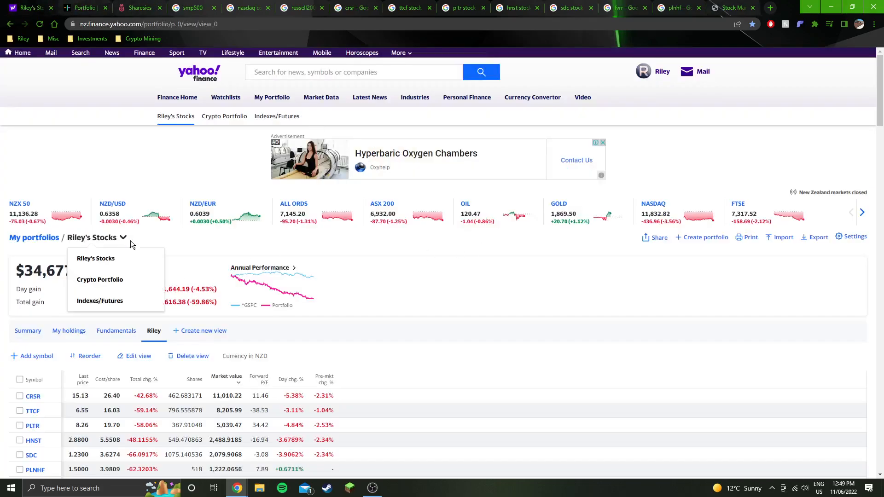
Switch to the Crypto Portfolio and look through its coin holdings and values (~$2,085 total).
{"action": "left_click", "coordinate": [99, 280]}
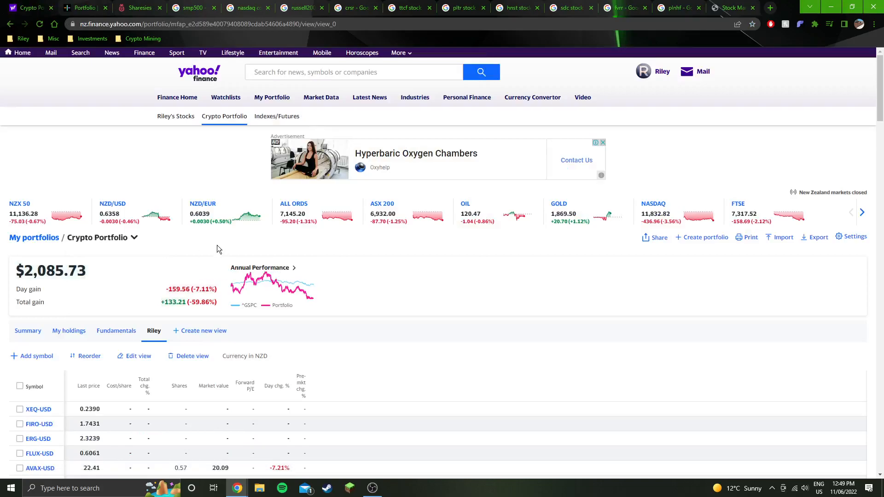
{"action": "scroll", "scroll_direction": "down", "scroll_amount": 3}
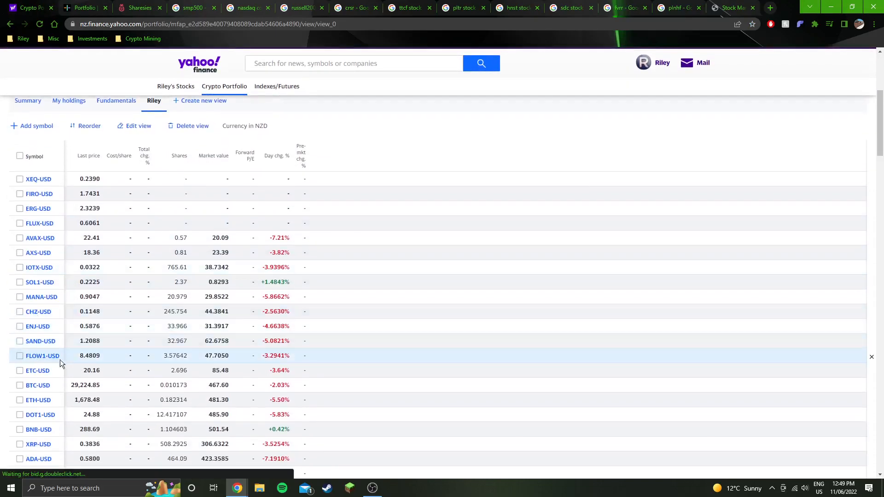
{"action": "scroll", "scroll_direction": "down", "scroll_amount": 3}
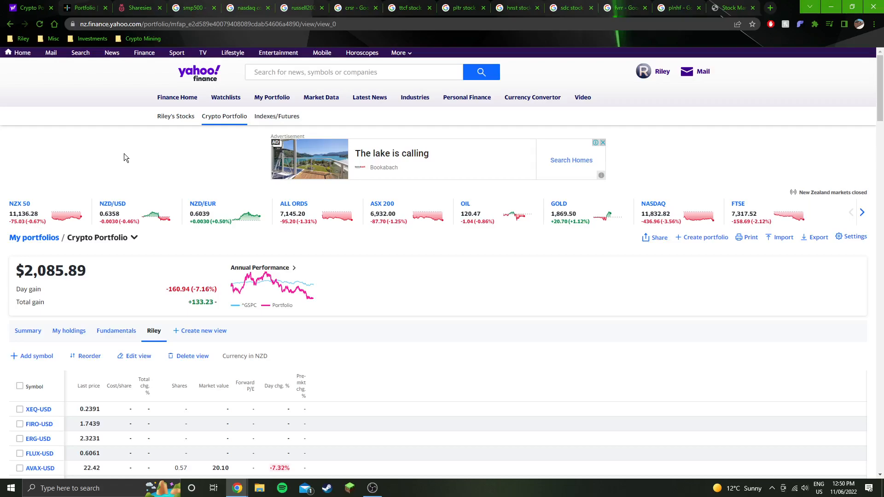
{"action": "mouse_move", "coordinate": [147, 132]}
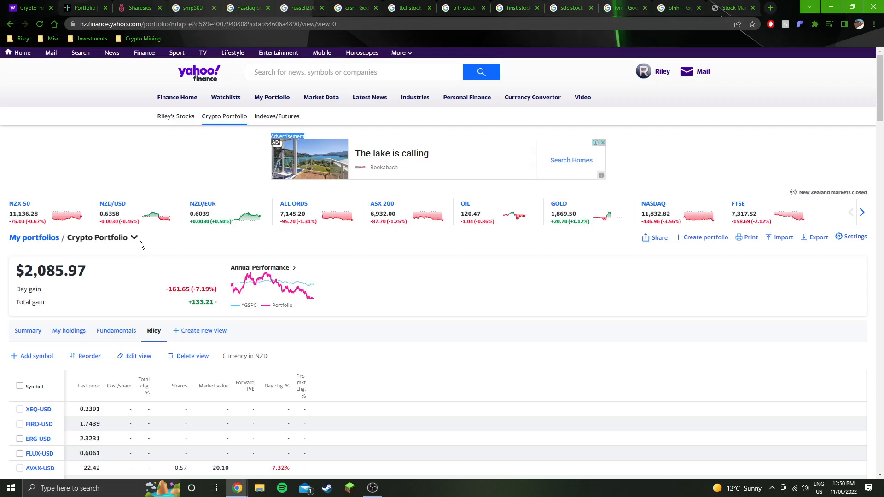
Switch back to Riley's Stocks portfolio showing a total value of about $34,677.
{"action": "left_click", "coordinate": [175, 116]}
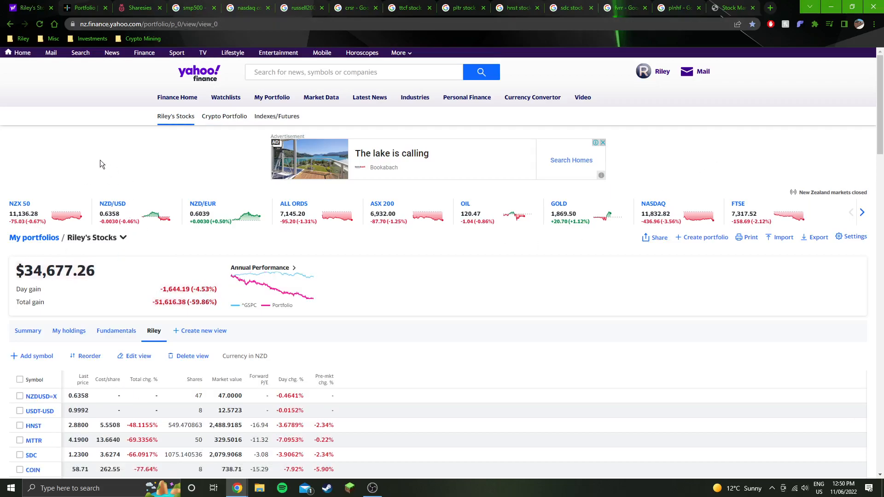
{"action": "mouse_move", "coordinate": [724, 3]}
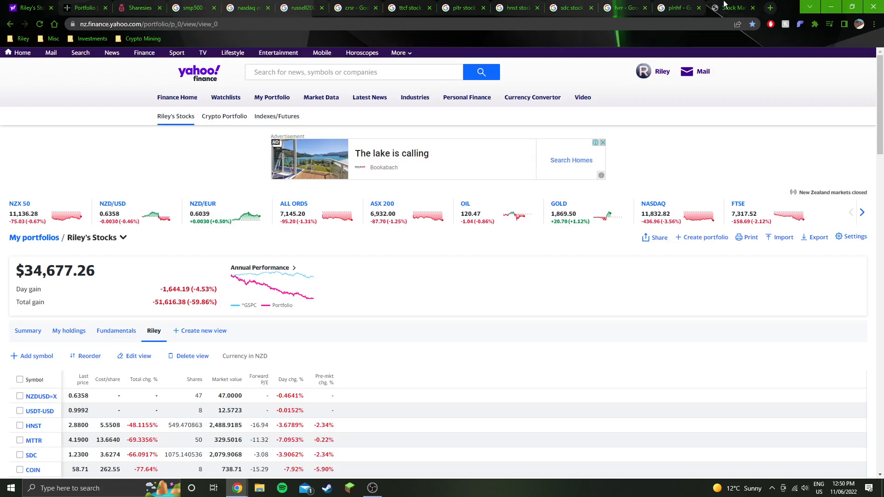
{"action": "mouse_move", "coordinate": [82, 114]}
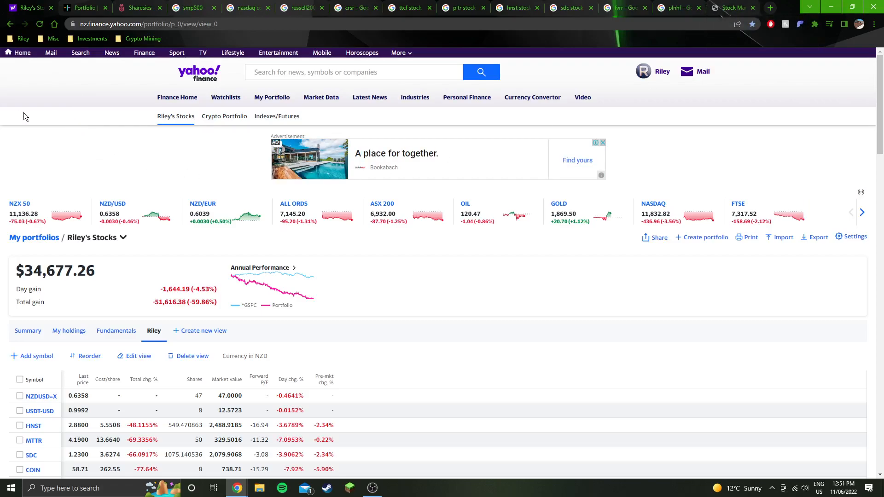
{"action": "mouse_move", "coordinate": [107, 144]}
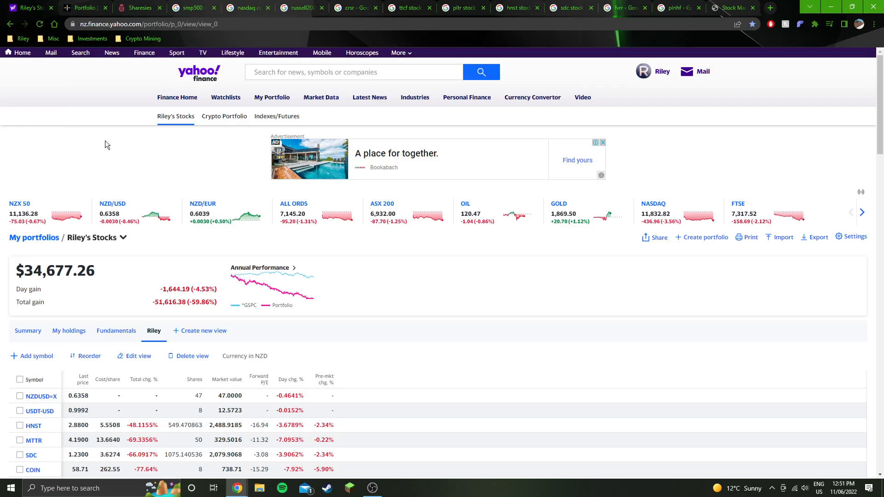
{"action": "mouse_move", "coordinate": [49, 147]}
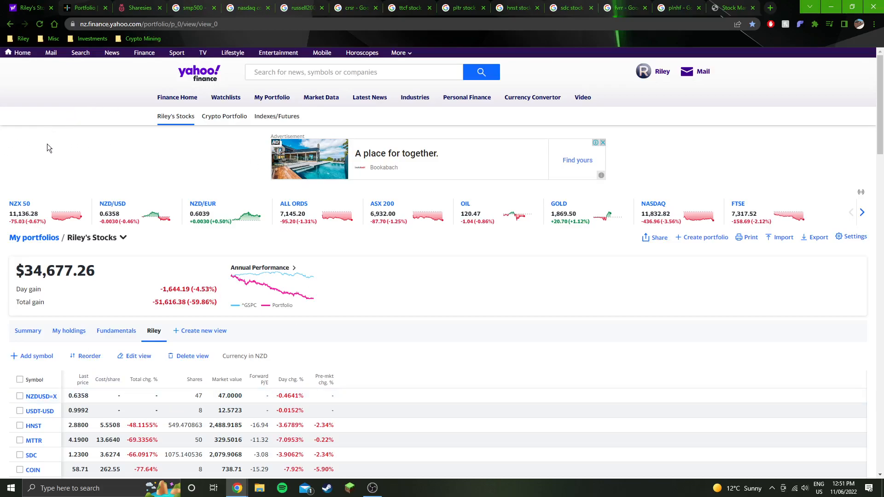